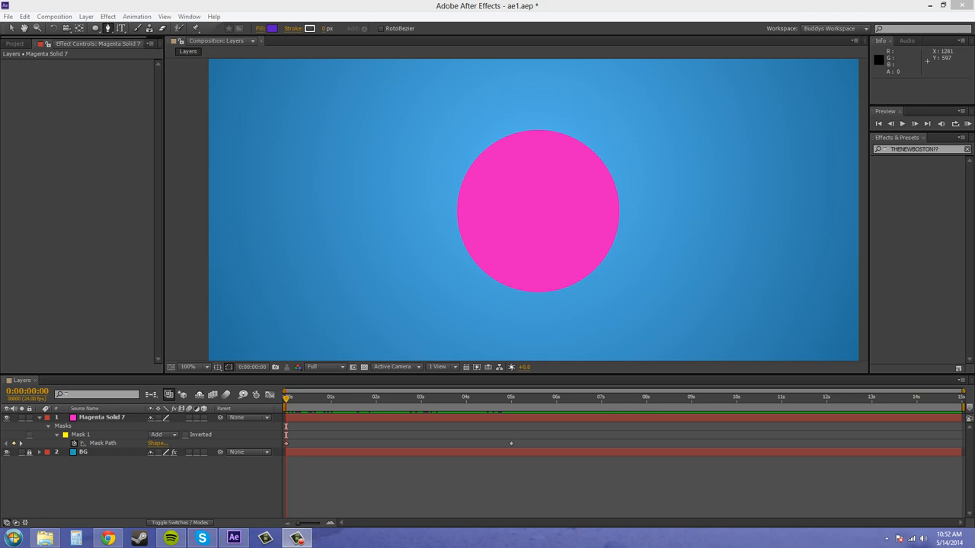
mouse_move(519, 305)
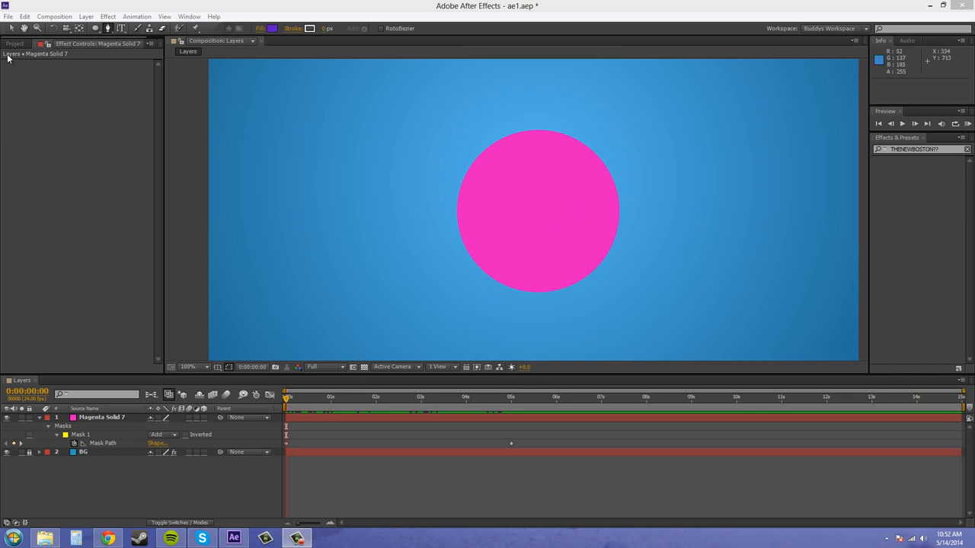
Open the Mask Interpolation panel from the Window menu beside the timeline
click(308, 407)
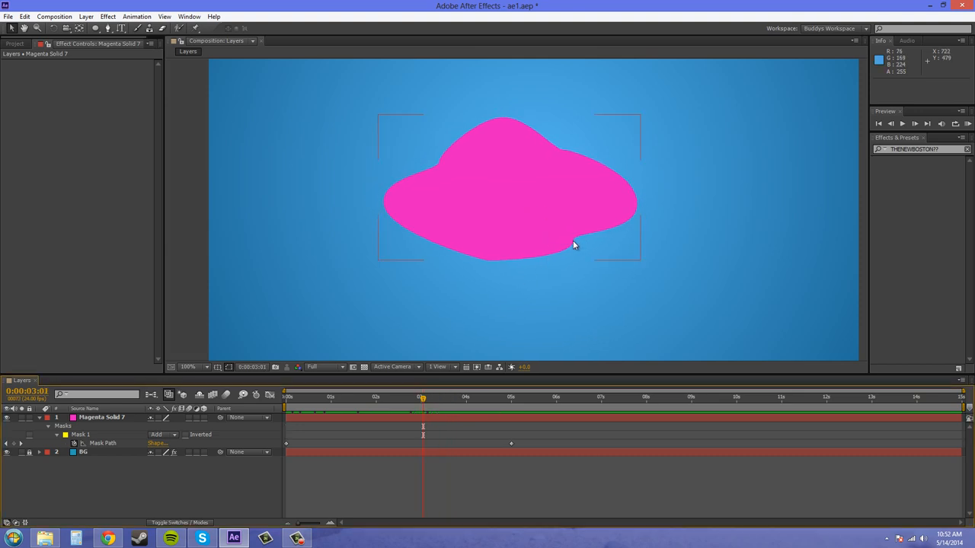
mouse_move(483, 290)
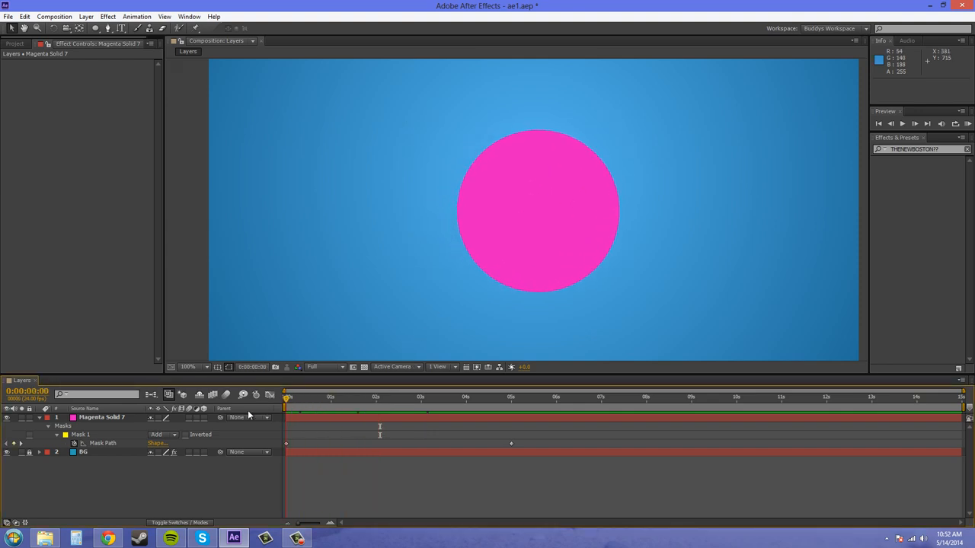
mouse_move(298, 352)
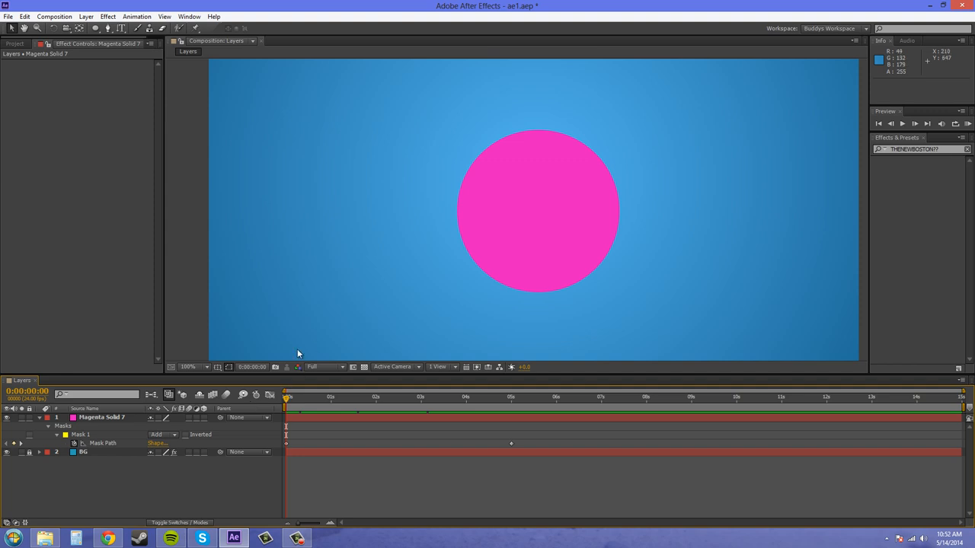
mouse_move(289, 397)
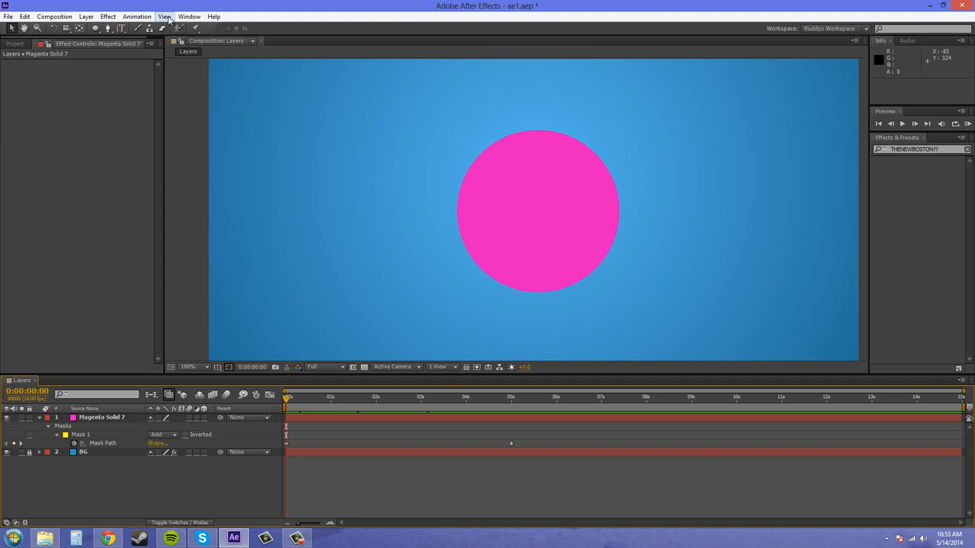
click(200, 16)
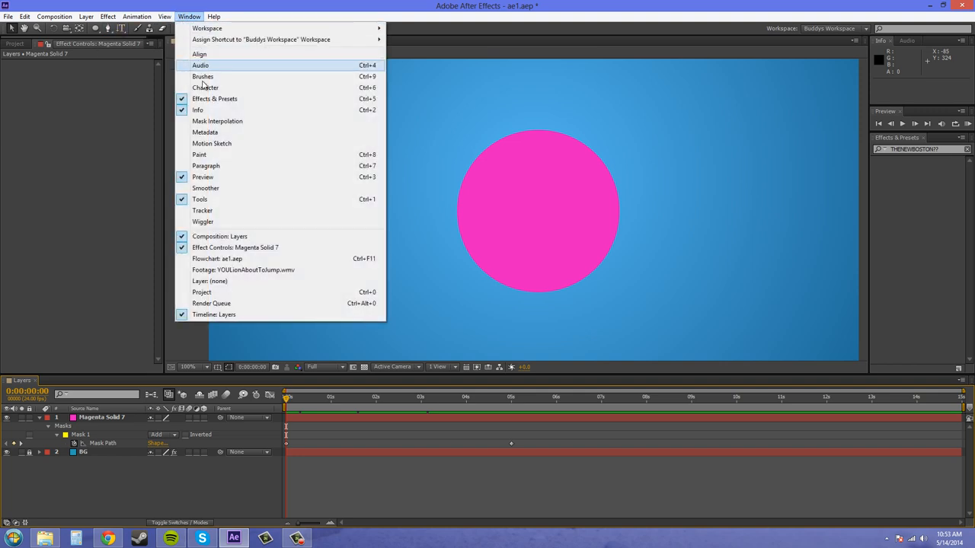
mouse_move(218, 121)
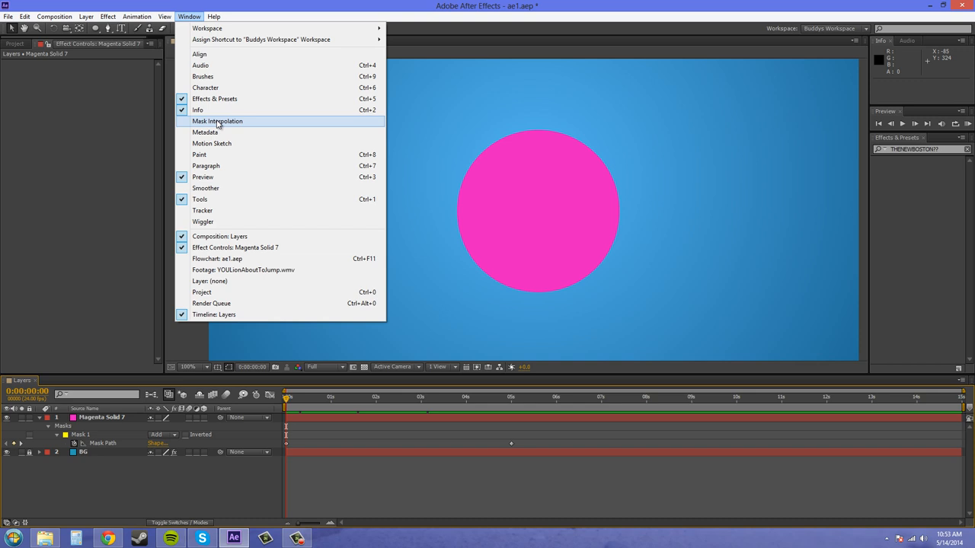
click(218, 121)
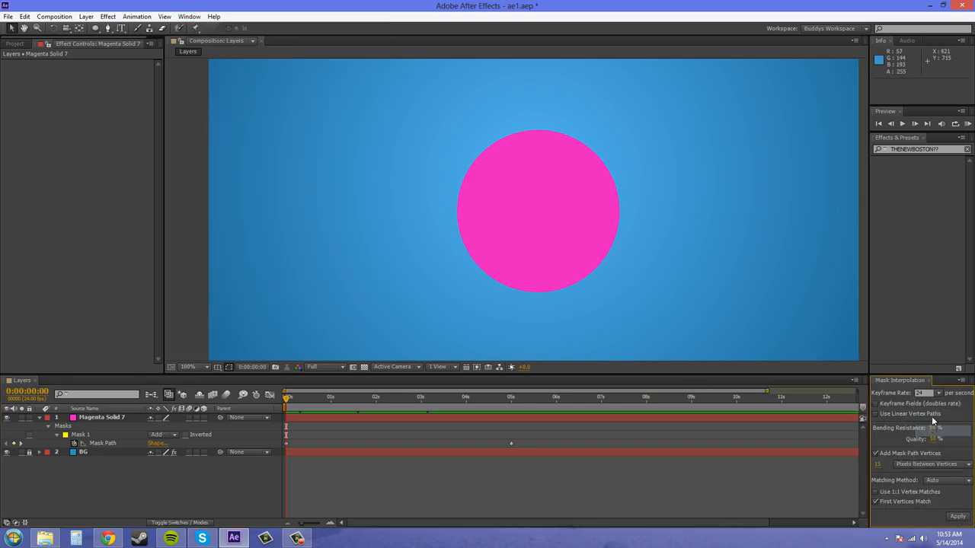
mouse_move(929, 413)
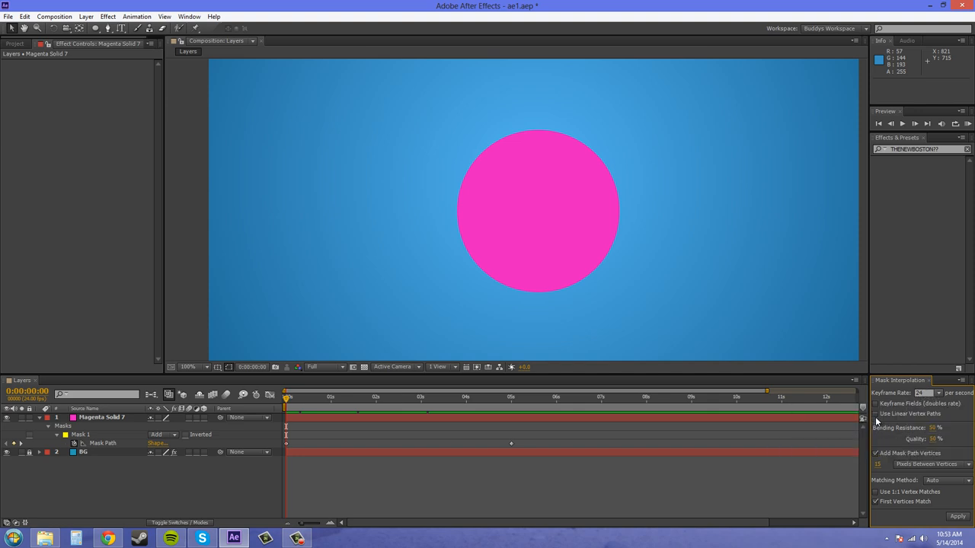
mouse_move(873, 469)
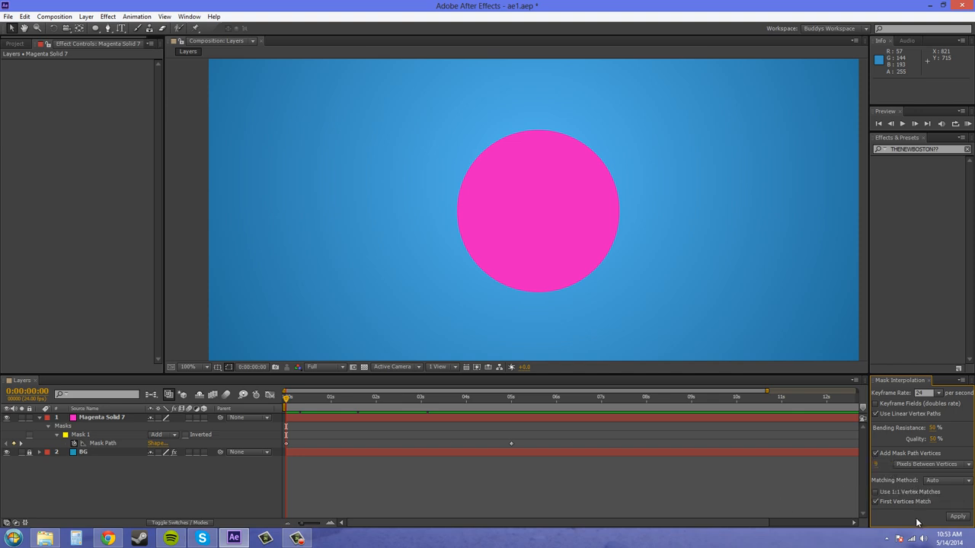
mouse_move(901, 505)
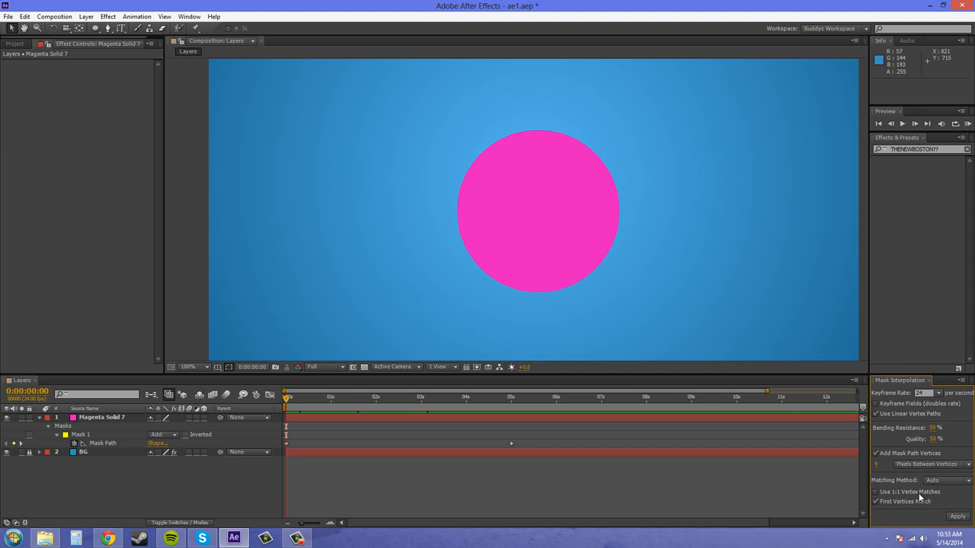
mouse_move(895, 501)
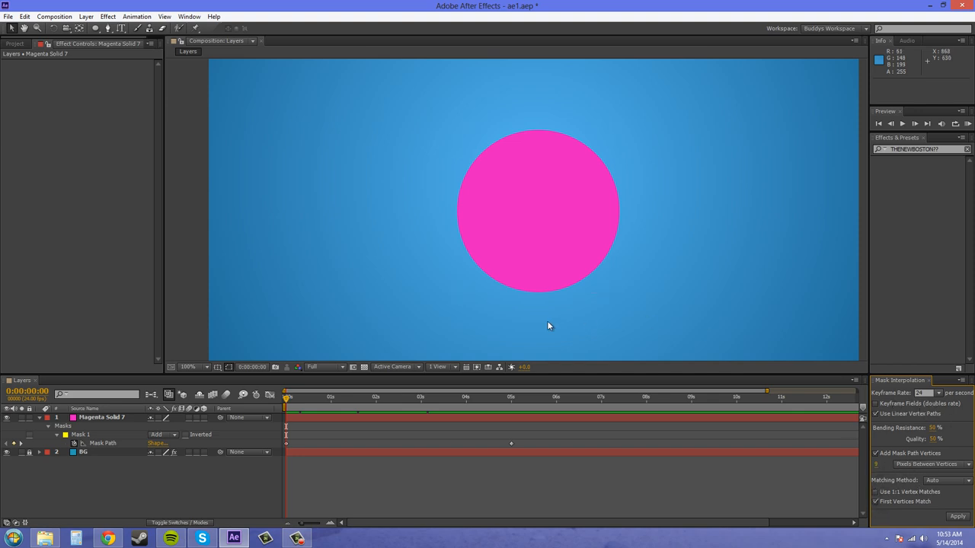
mouse_move(286, 398)
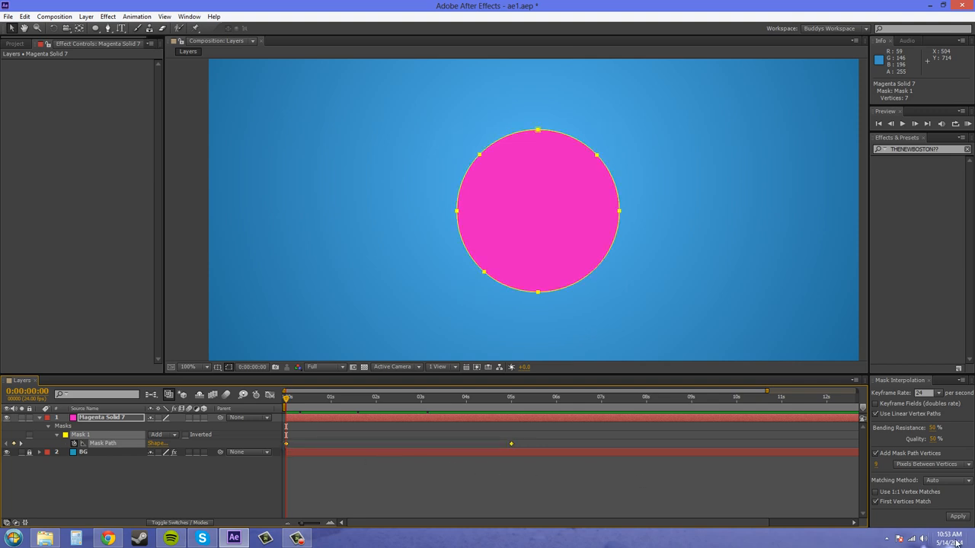
Apply Mask Interpolation with linear vertex paths to fill the mask path with in-between keyframes
click(956, 515)
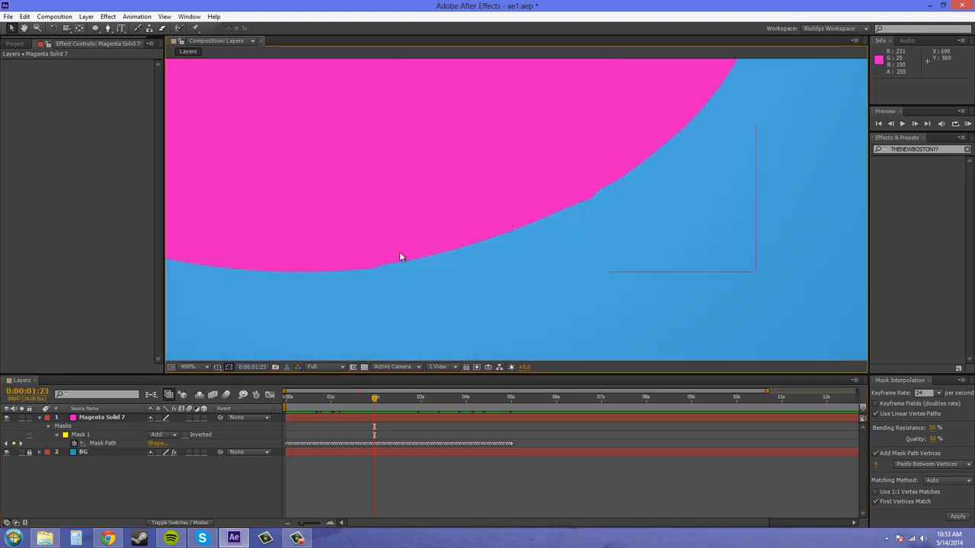
mouse_move(600, 196)
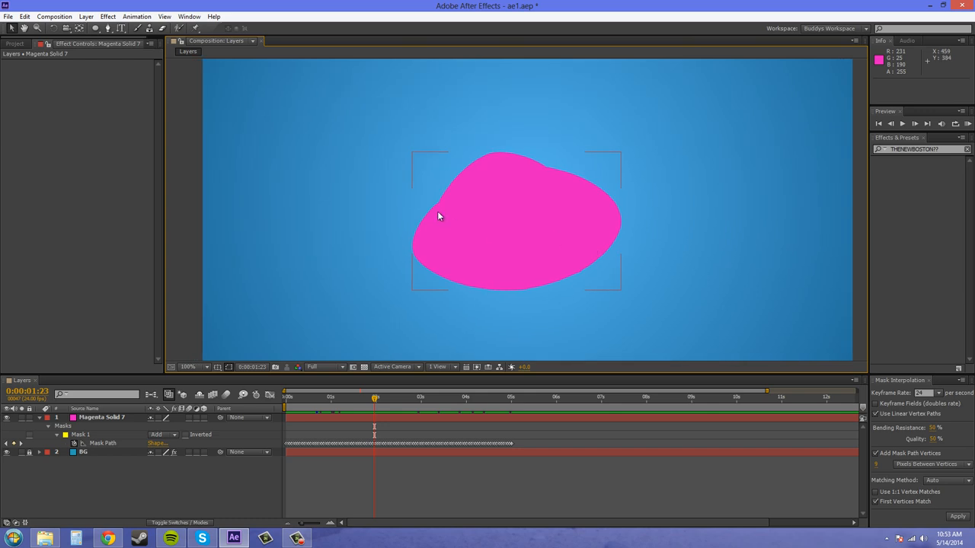
mouse_move(512, 256)
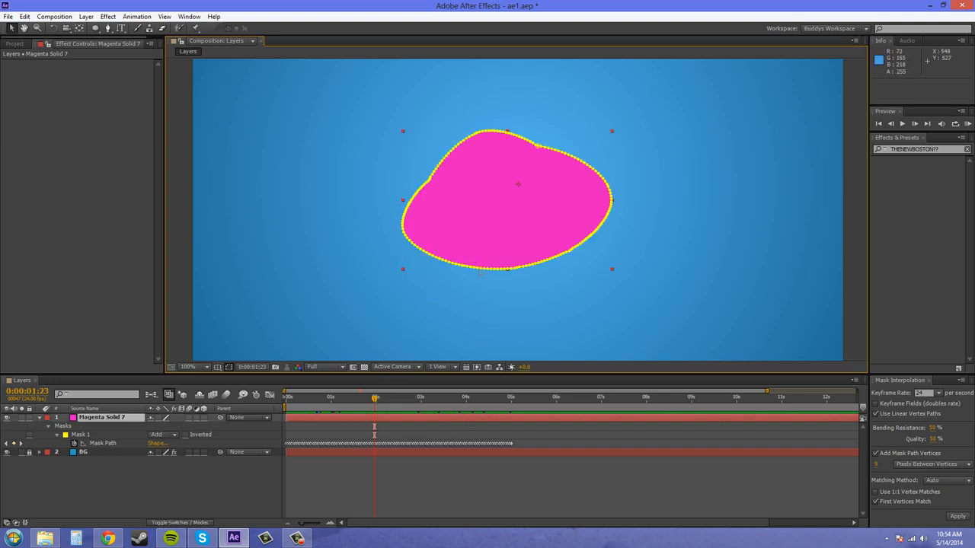
mouse_move(379, 304)
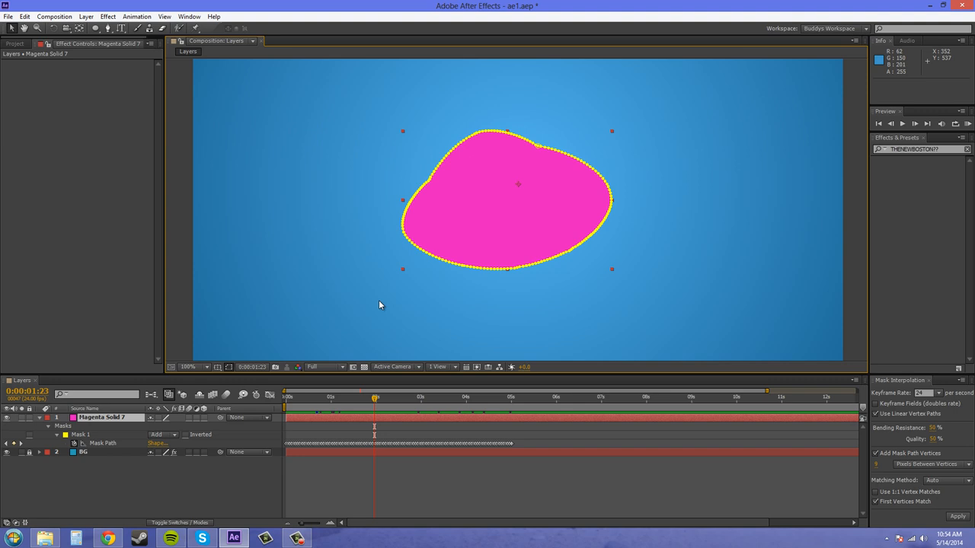
mouse_move(441, 345)
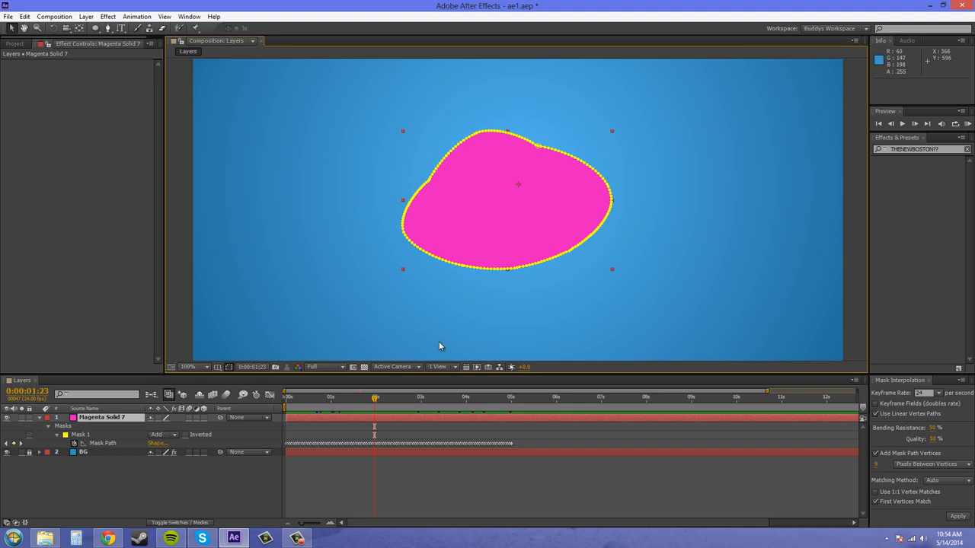
mouse_move(543, 323)
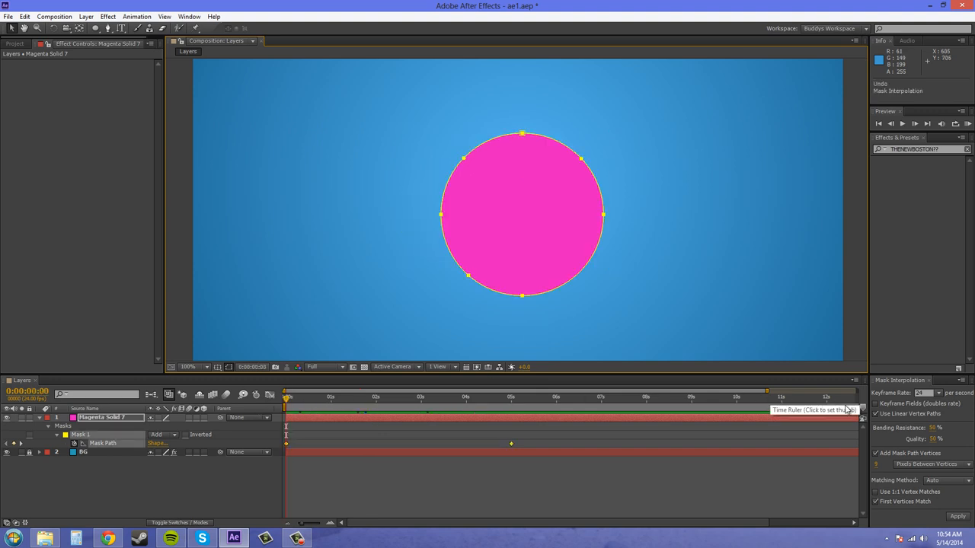
mouse_move(876, 403)
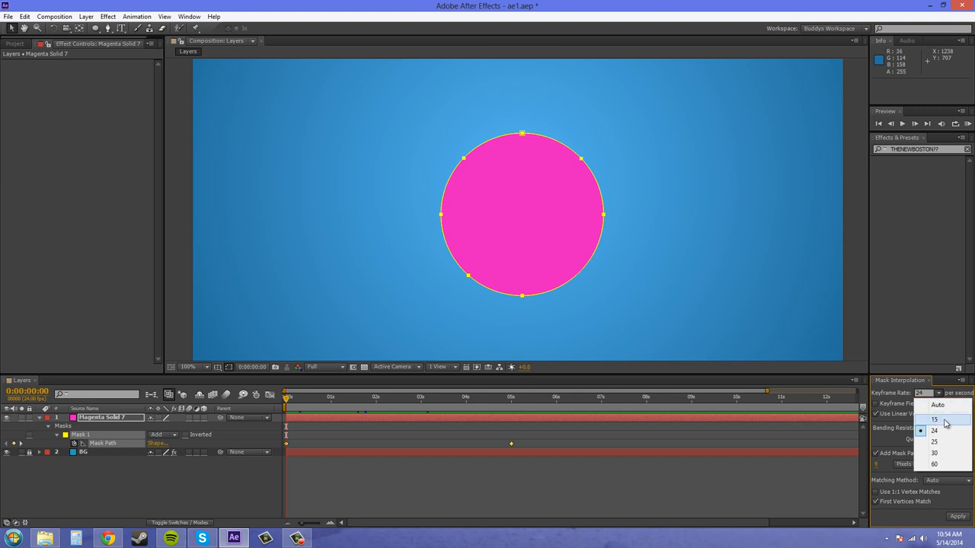
Undo the interpolation and set the Mask Interpolation keyframe rate to 15
click(915, 420)
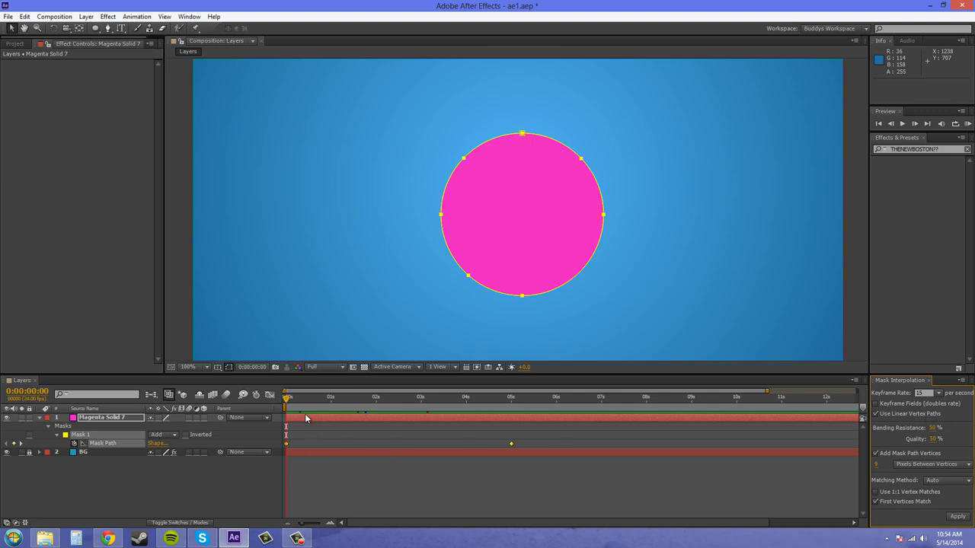
mouse_move(517, 229)
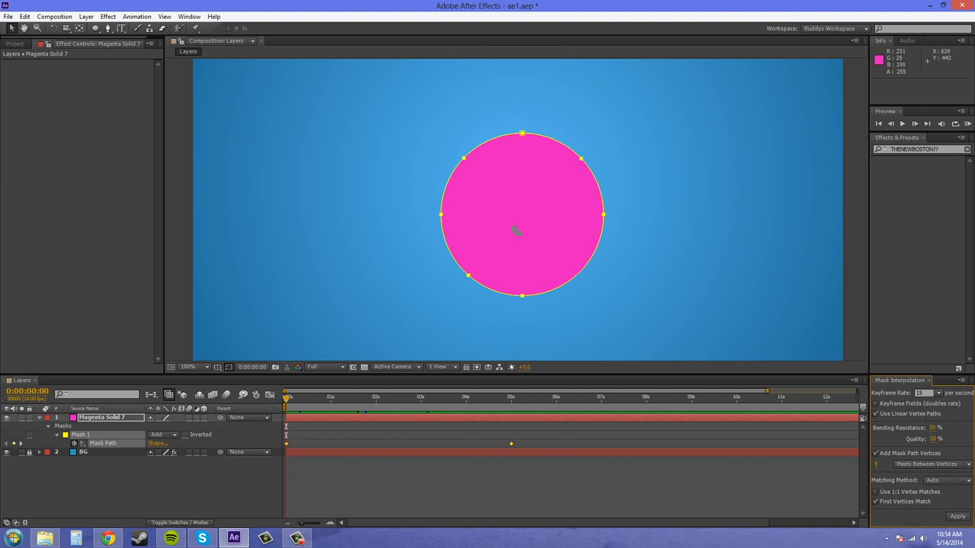
mouse_move(519, 230)
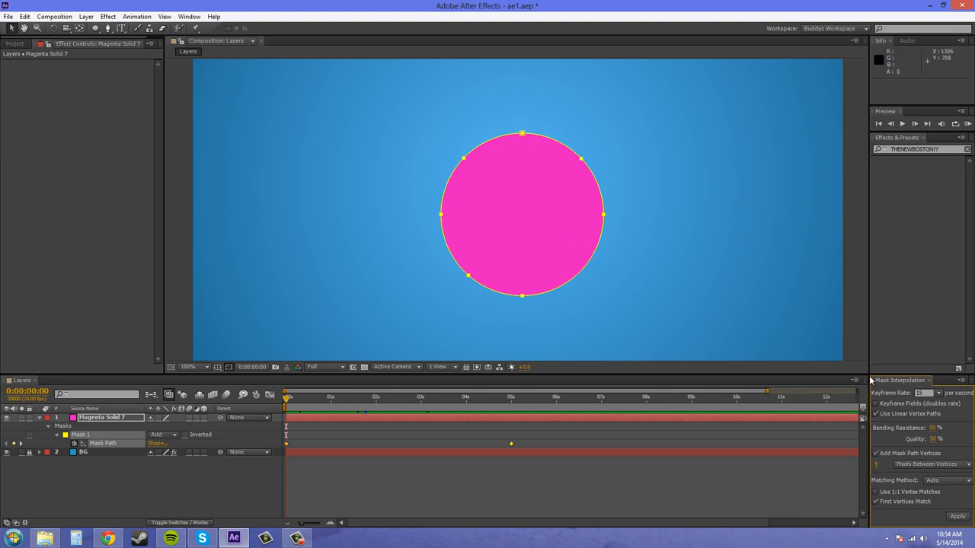
mouse_move(896, 414)
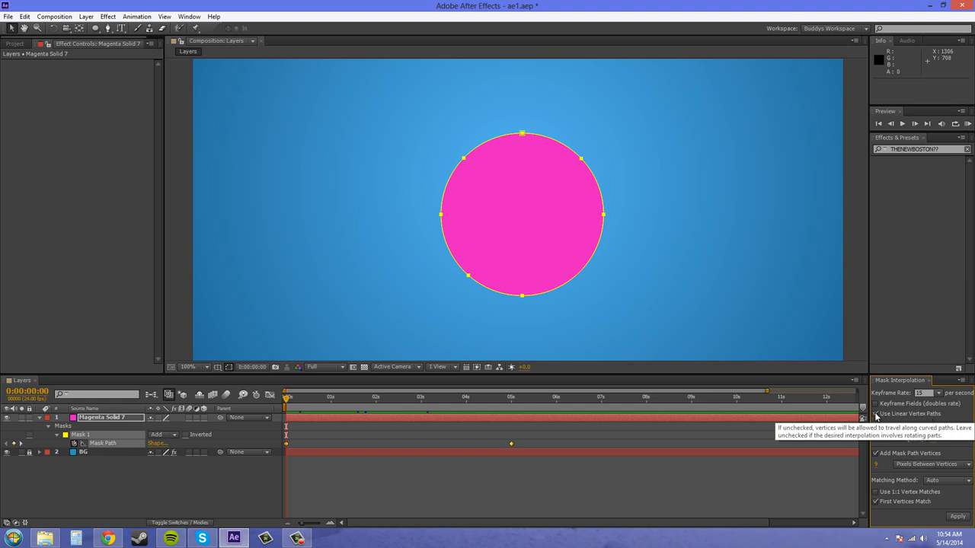
Turn off Use Linear Vertex Paths and enable Add Mask Path Vertices
click(876, 415)
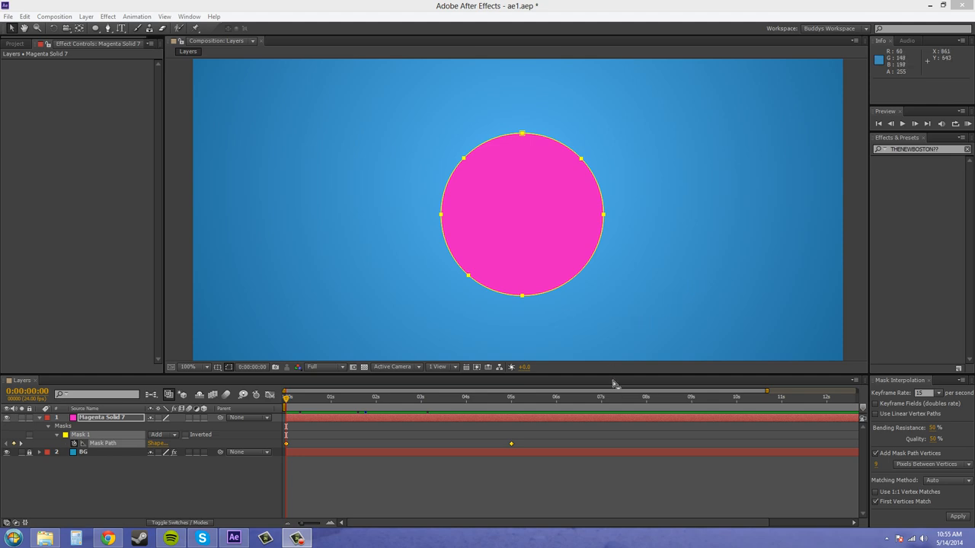
mouse_move(934, 429)
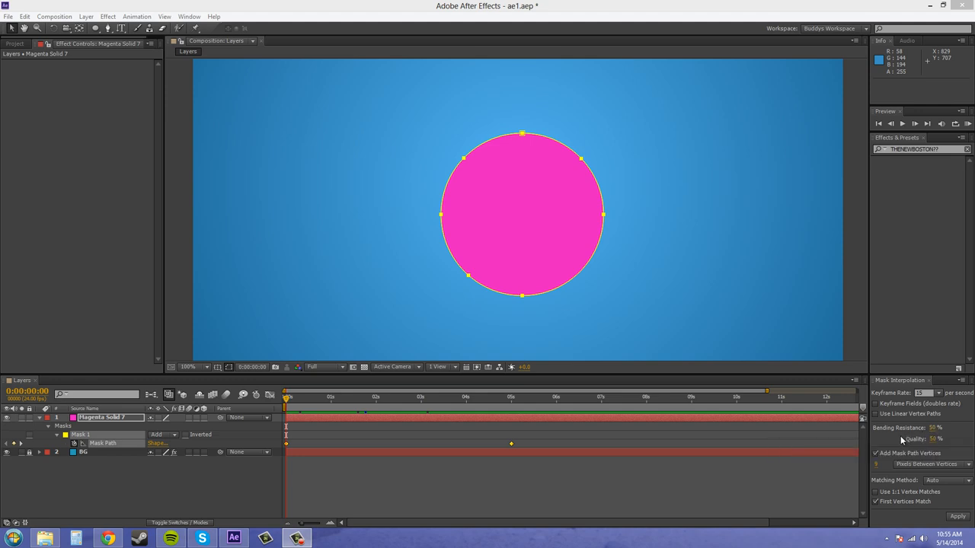
mouse_move(934, 439)
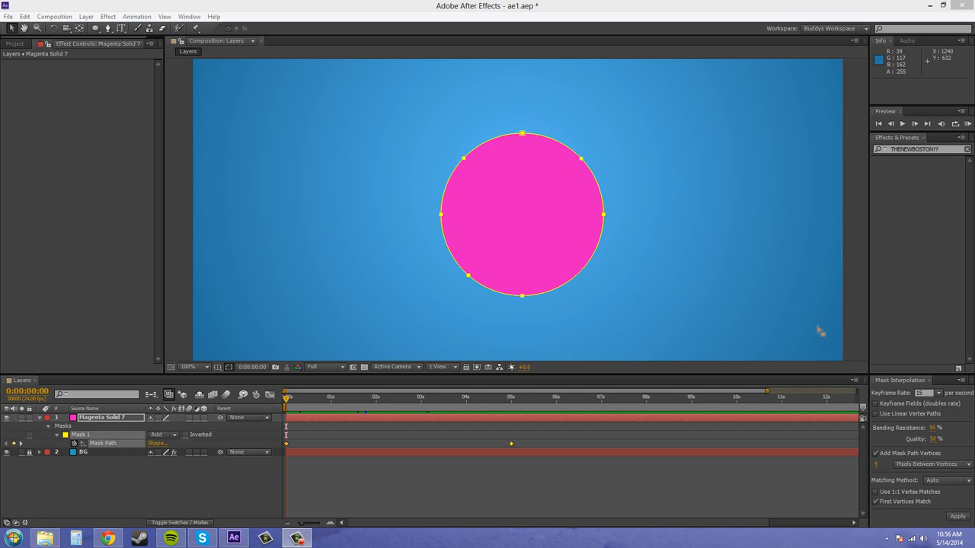
mouse_move(434, 160)
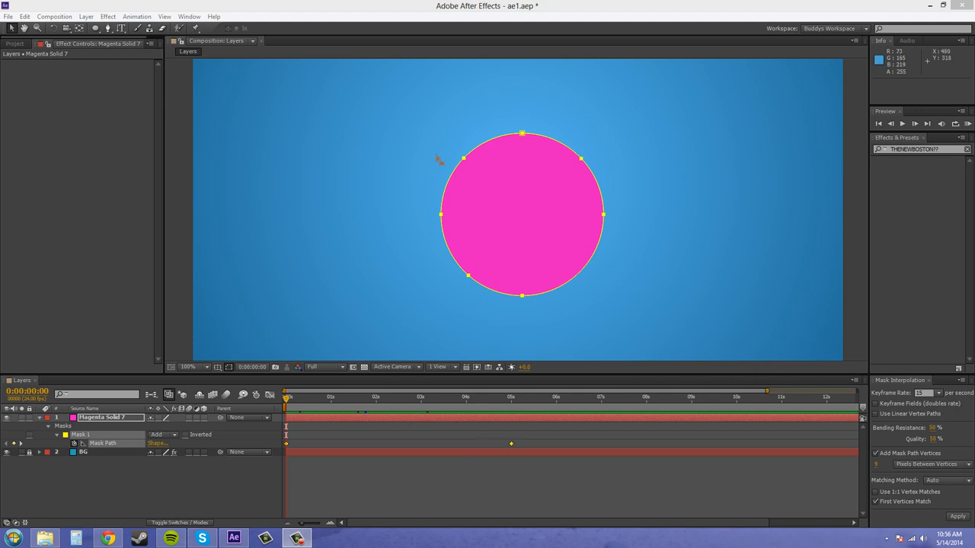
mouse_move(538, 315)
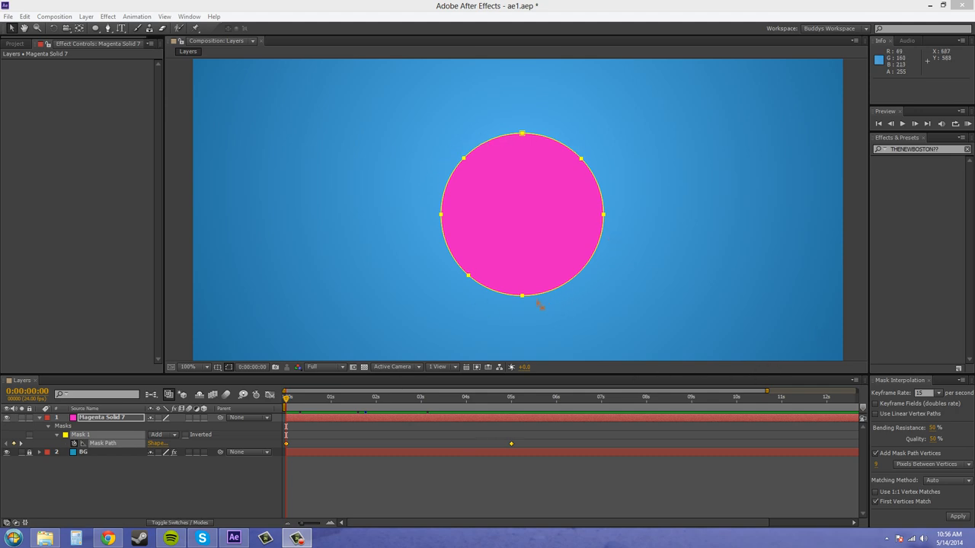
mouse_move(441, 303)
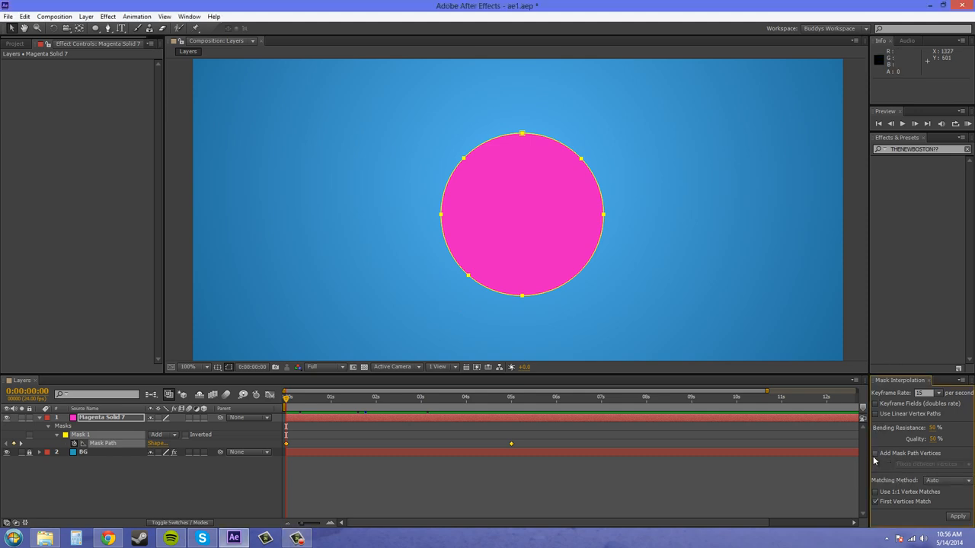
mouse_move(877, 460)
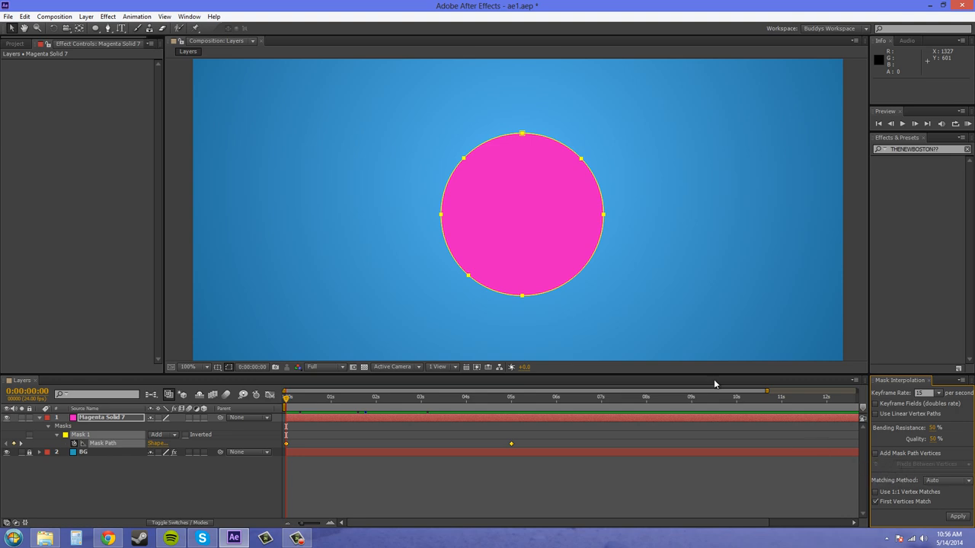
mouse_move(459, 221)
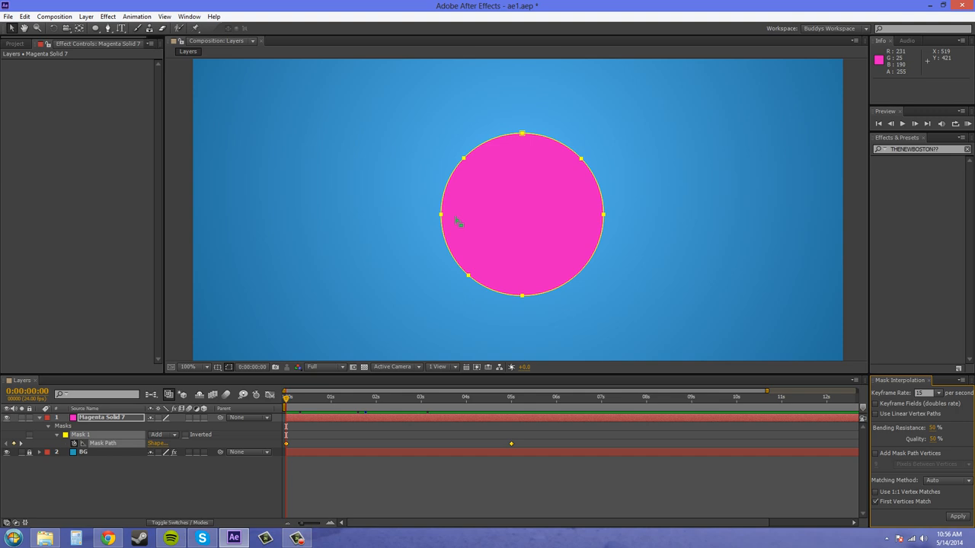
mouse_move(624, 248)
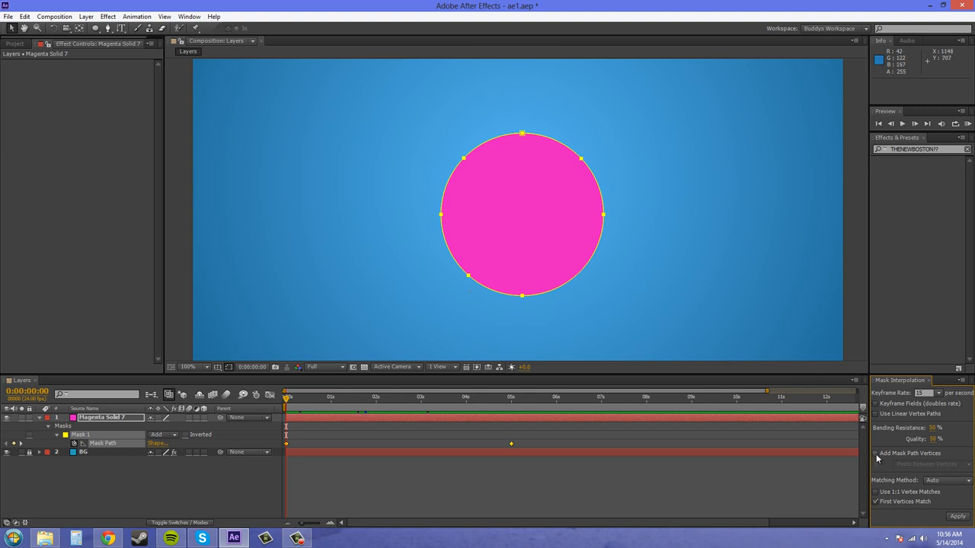
click(876, 453)
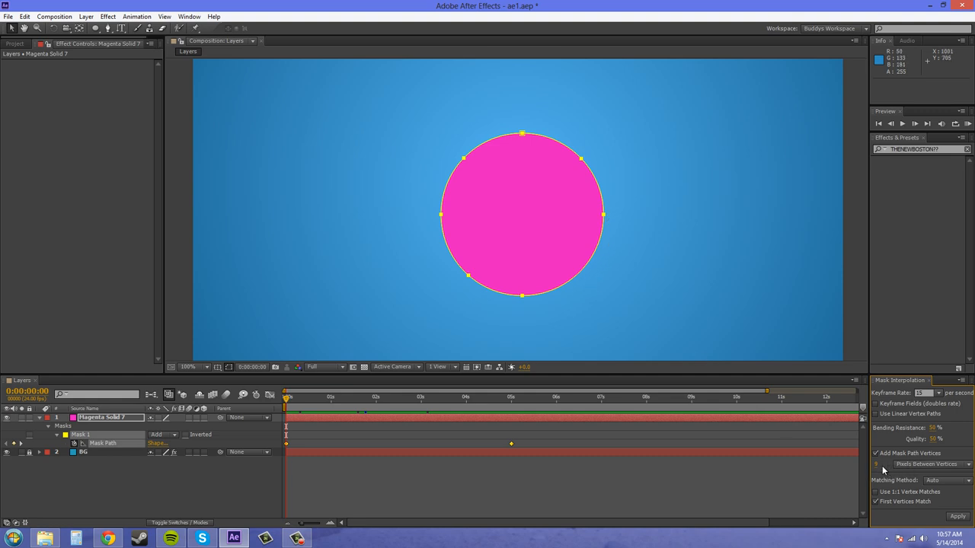
mouse_move(886, 475)
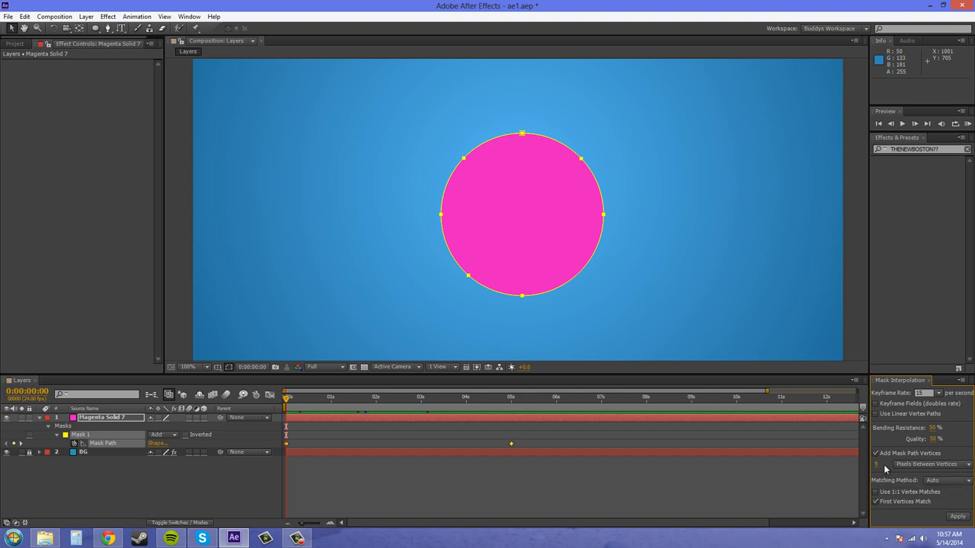
mouse_move(889, 473)
text(15)
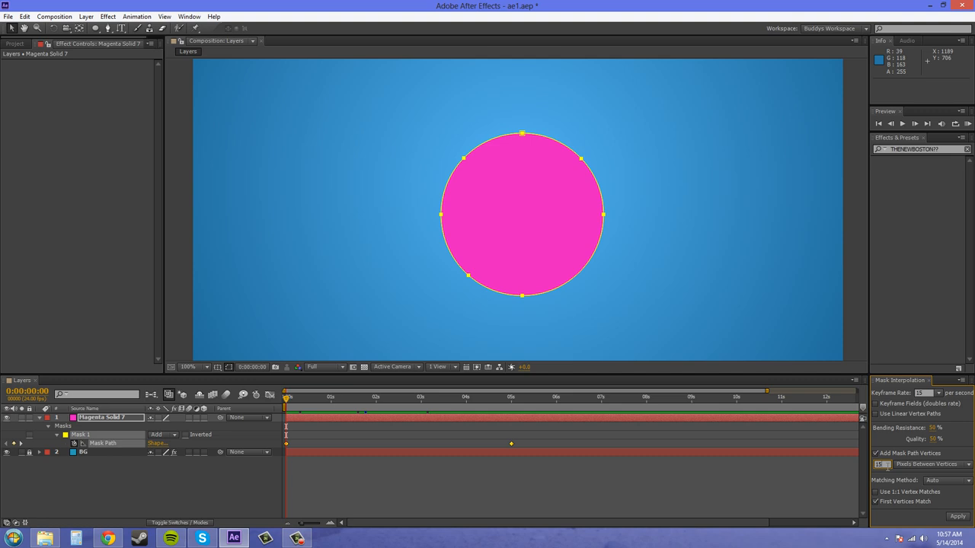
mouse_move(947, 458)
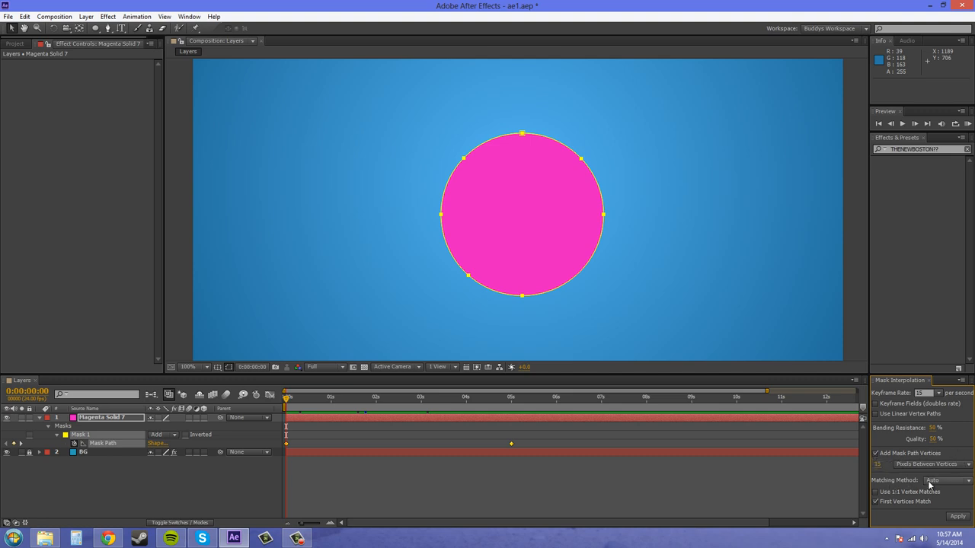
mouse_move(937, 484)
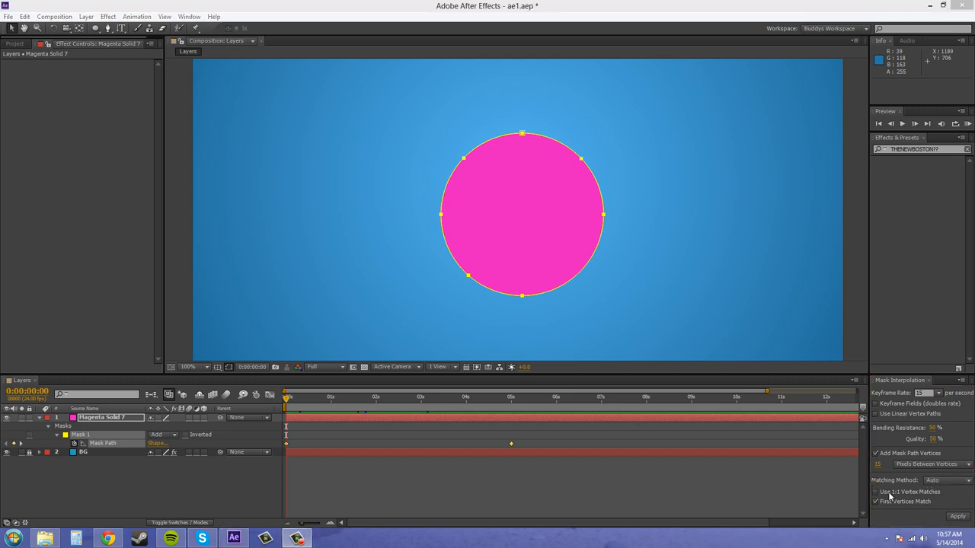
mouse_move(890, 515)
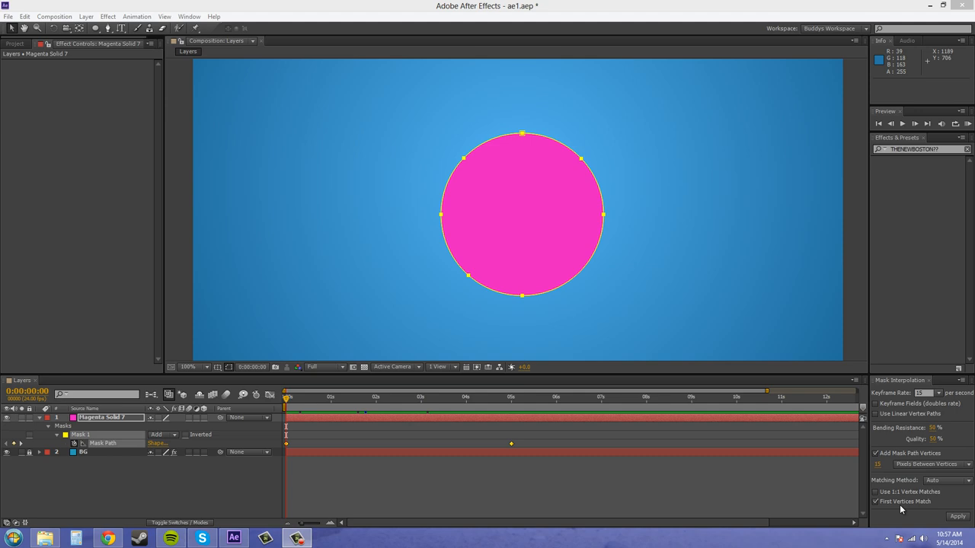
mouse_move(902, 508)
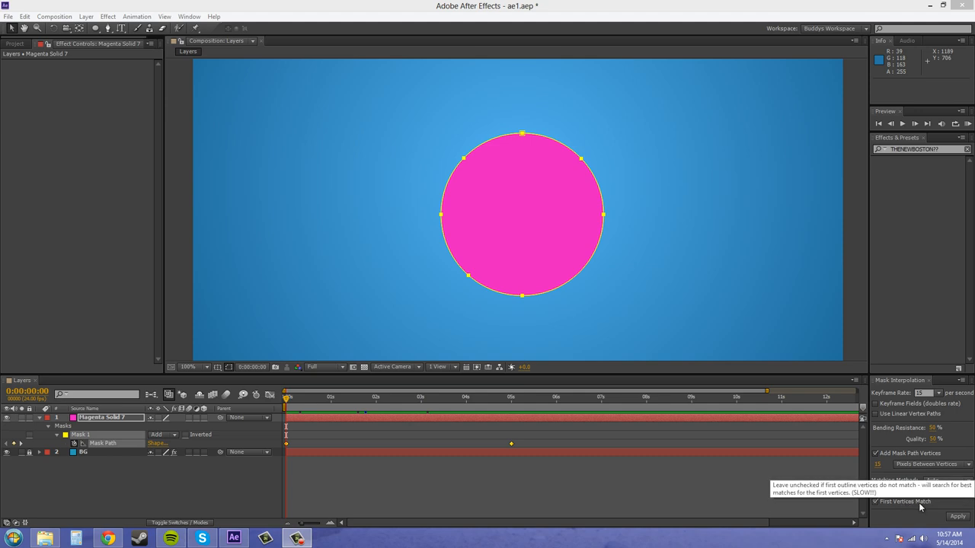
mouse_move(903, 510)
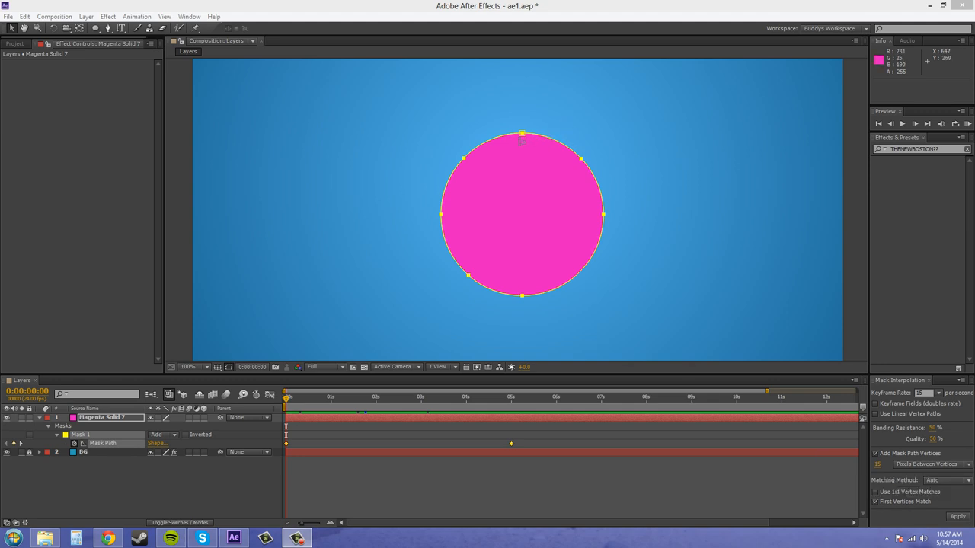
mouse_move(537, 119)
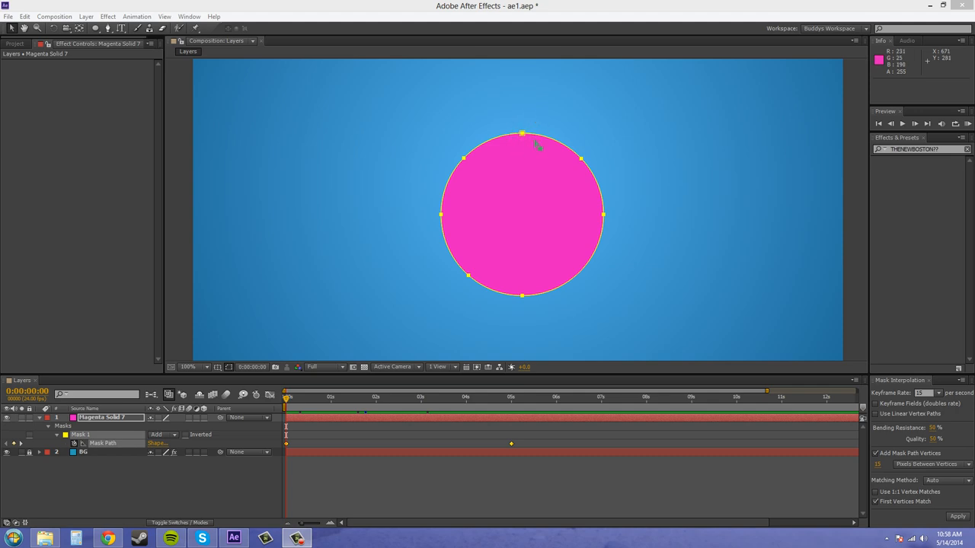
mouse_move(401, 310)
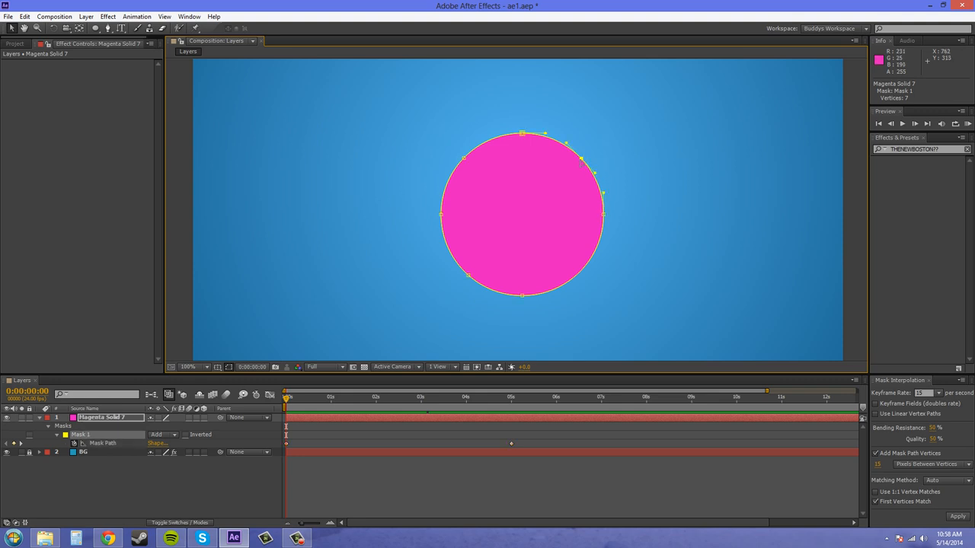
Set the circle's upper-right mask point as the first vertex
right_click(598, 156)
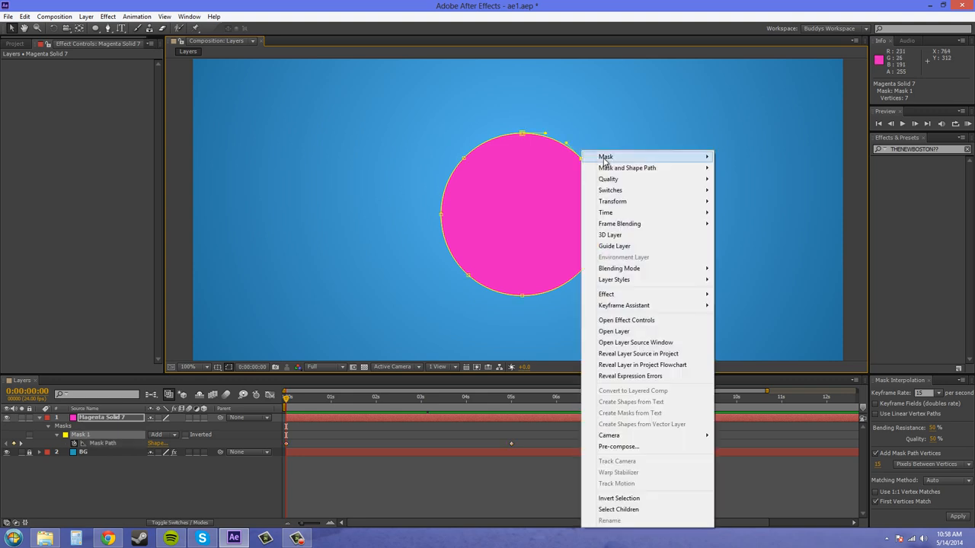
mouse_move(606, 156)
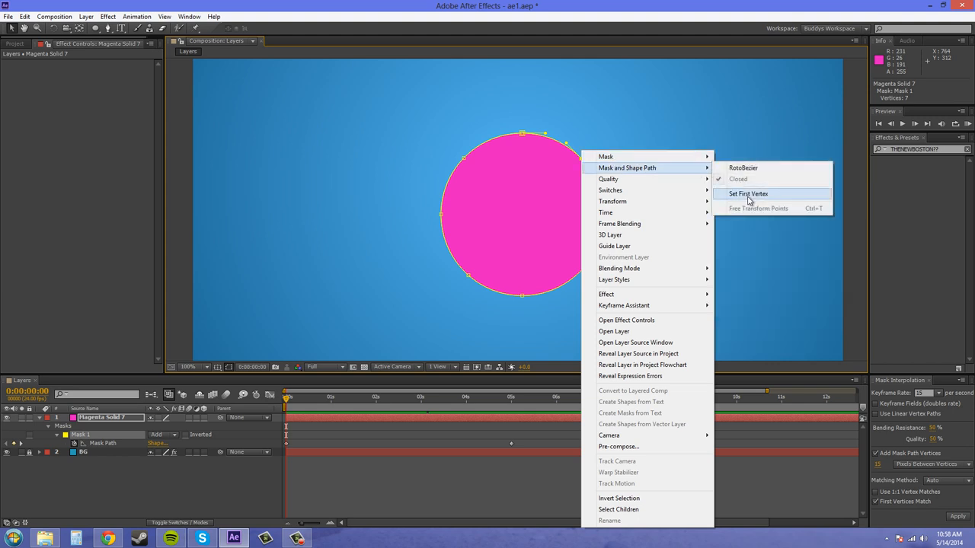
click(754, 193)
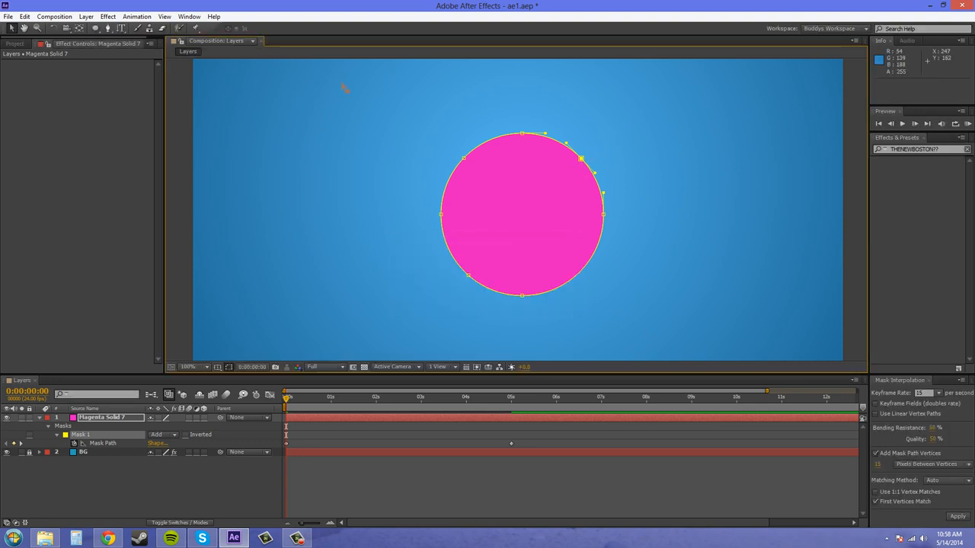
mouse_move(598, 129)
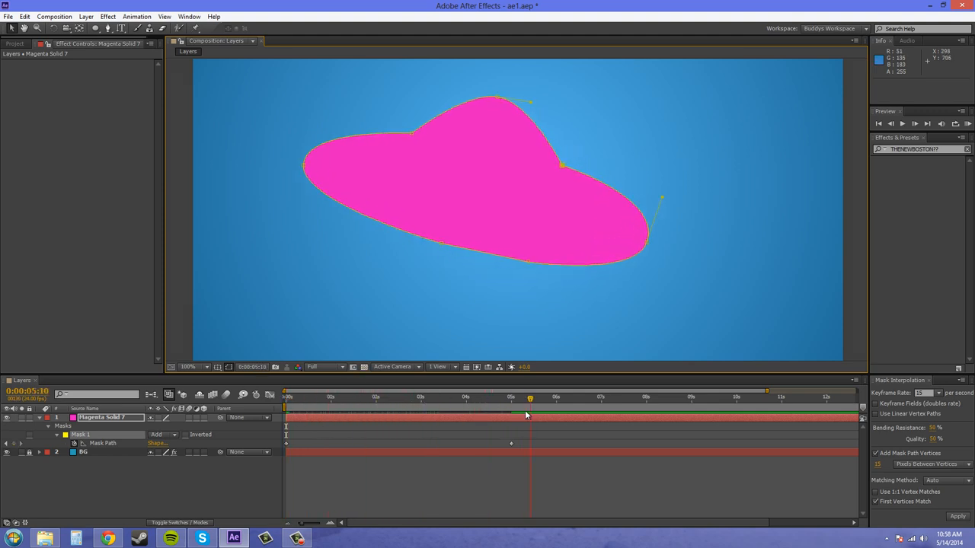
click(375, 398)
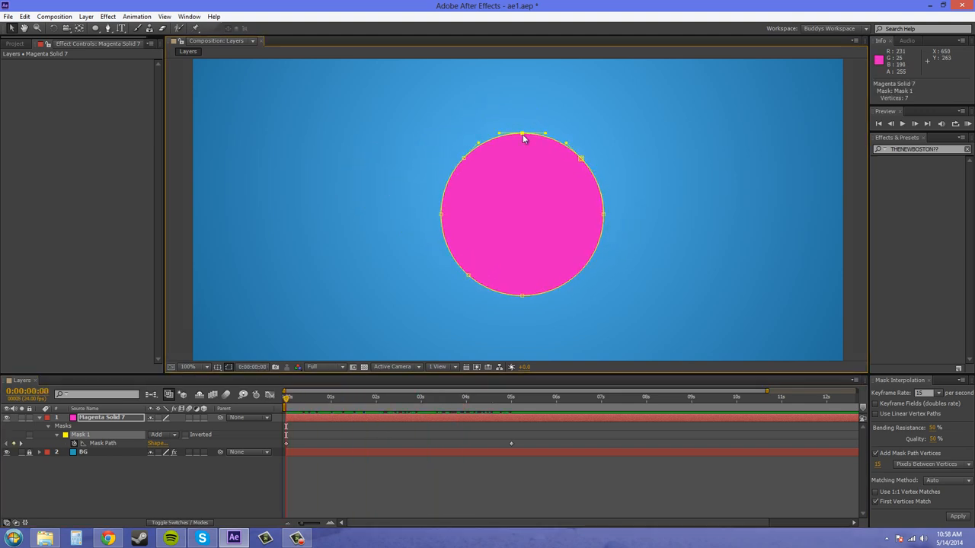
right_click(524, 139)
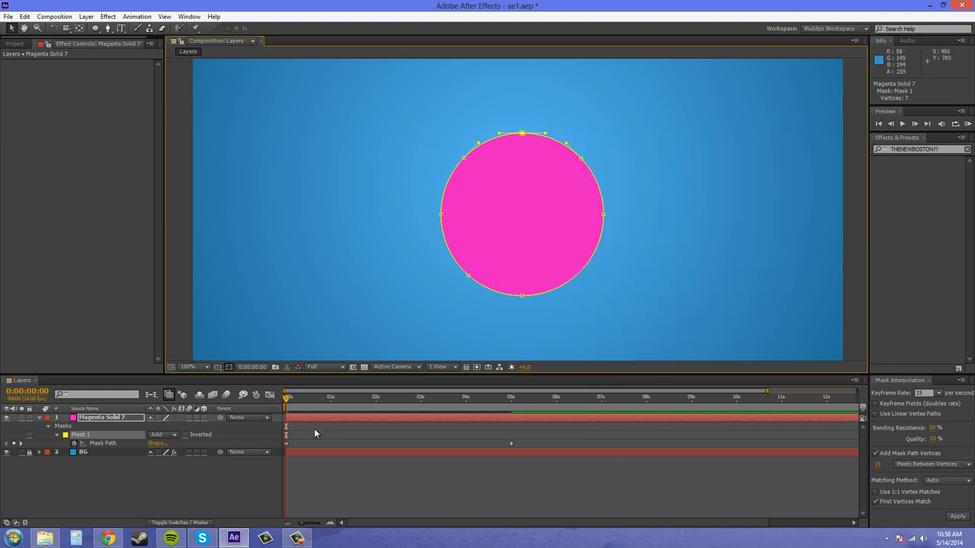
click(405, 398)
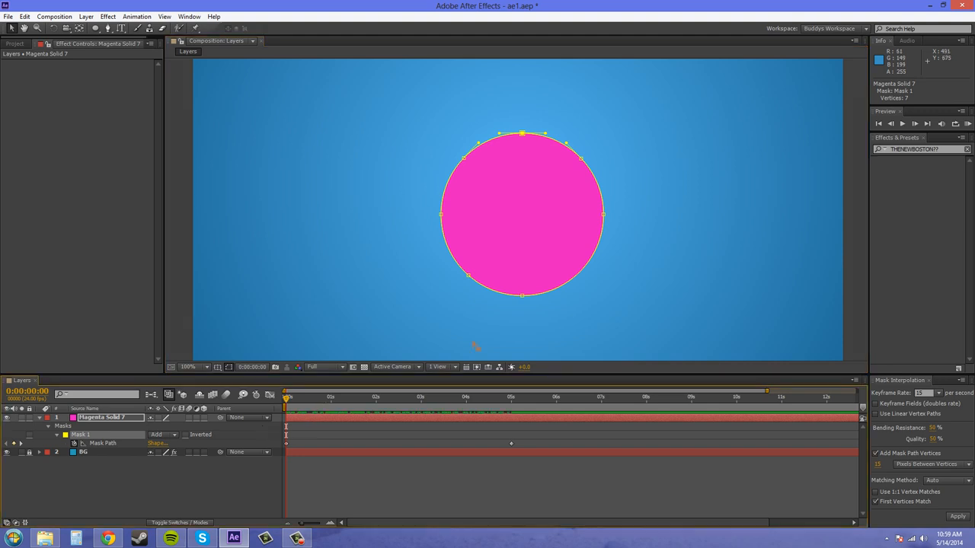
mouse_move(512, 418)
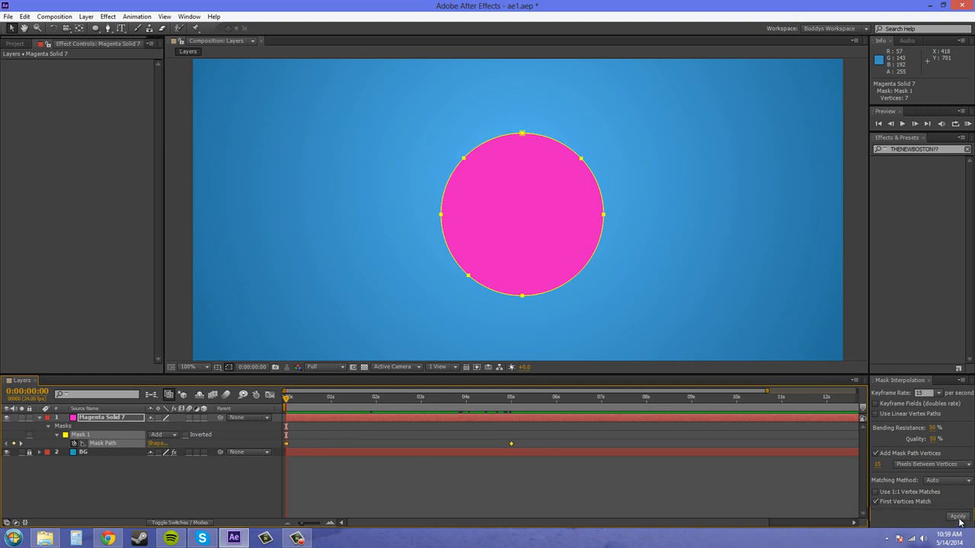
Run Smart Mask Interpolation to add 75 in-between keyframes, then check a late morph frame
click(950, 515)
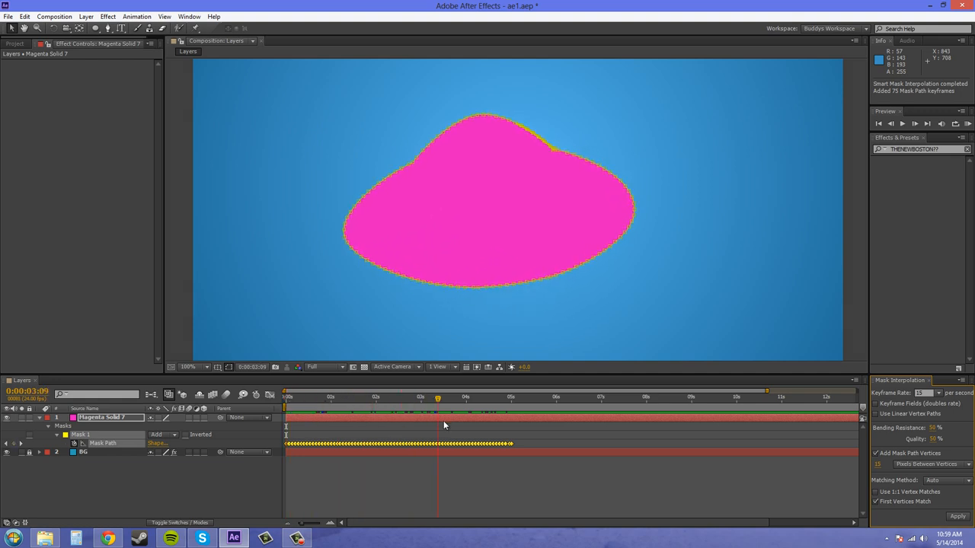
click(507, 394)
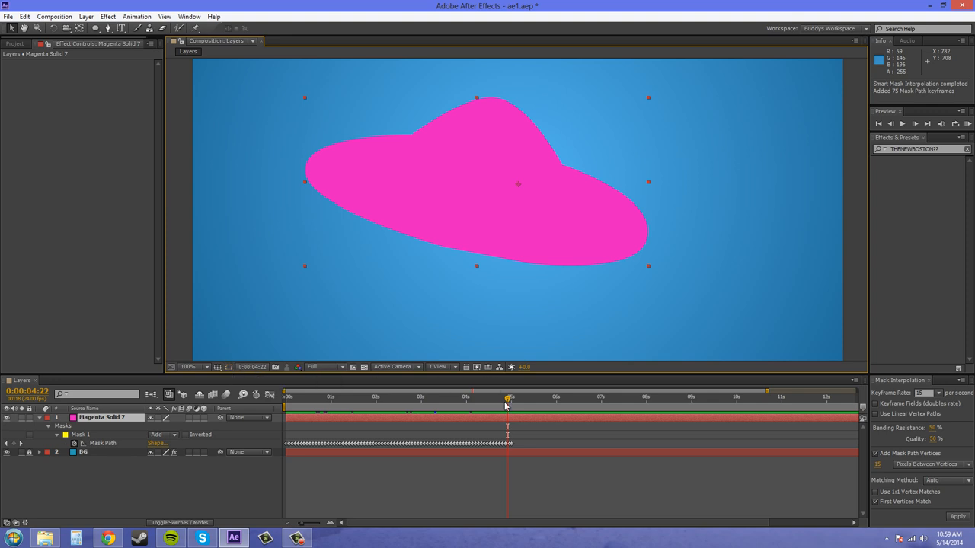
click(285, 404)
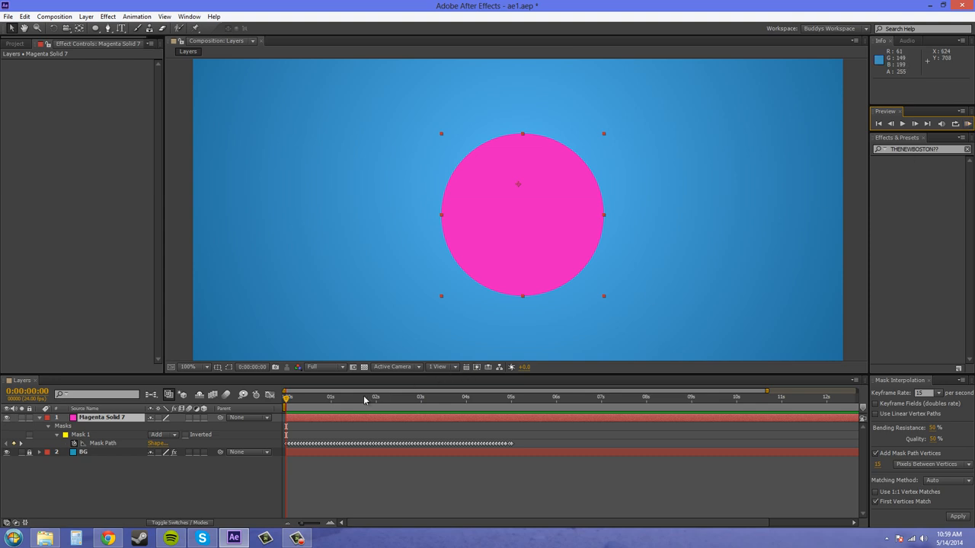
mouse_move(285, 397)
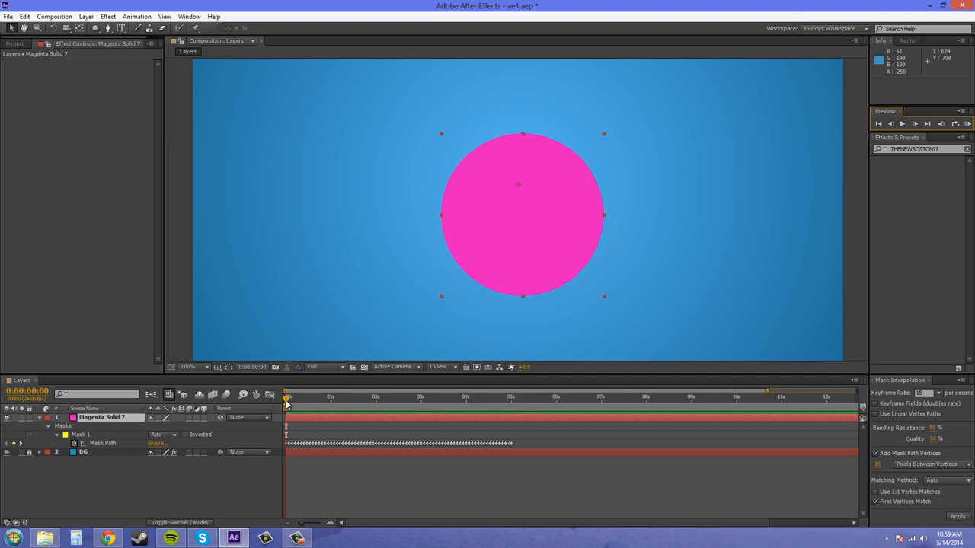
Scrub through the circle-to-saucer morph, ending on the saucer at 0:00:05:00
drag(288, 396, 303, 396)
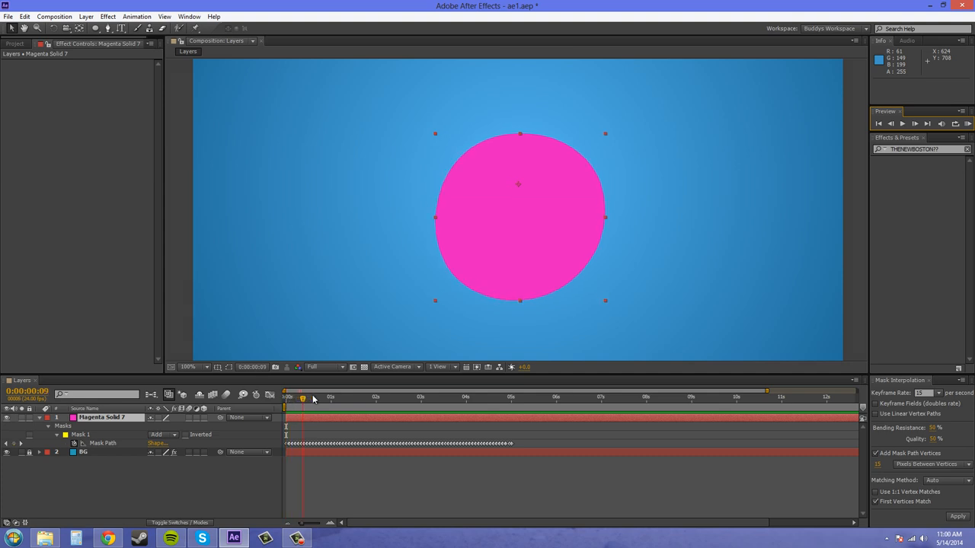
drag(303, 397, 514, 397)
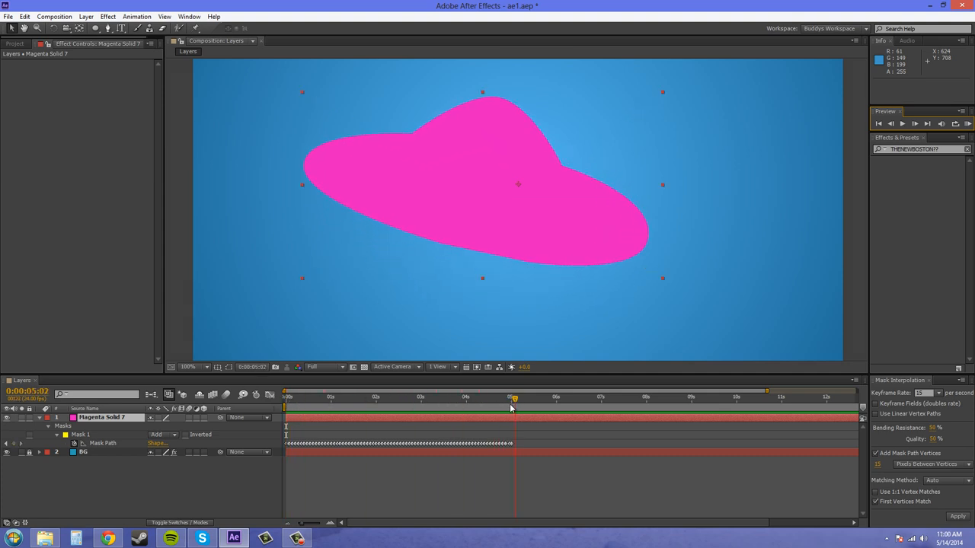
click(285, 407)
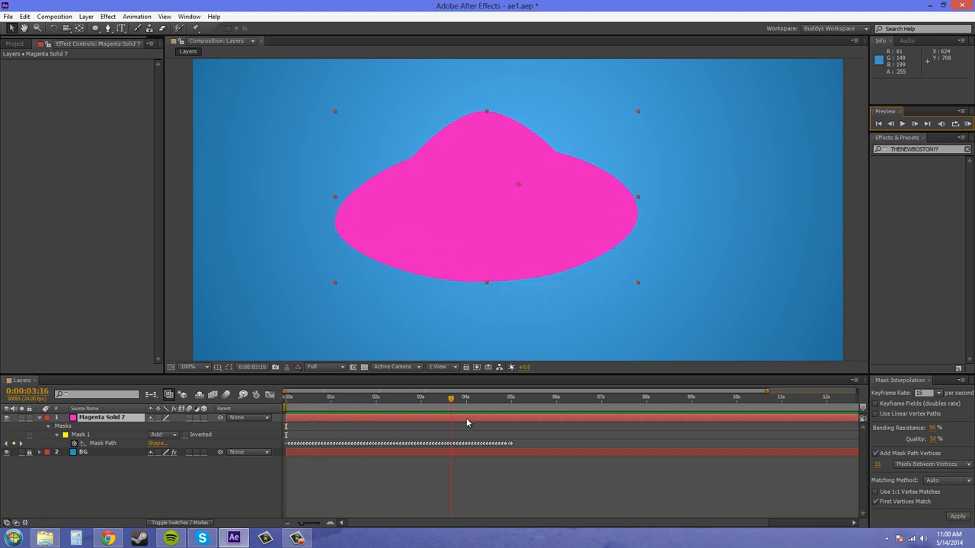
click(505, 397)
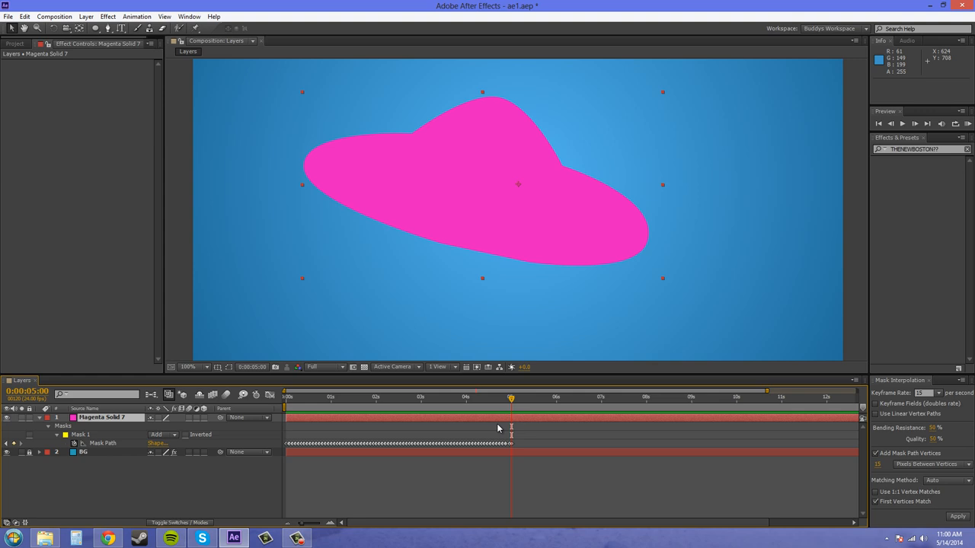
mouse_move(512, 424)
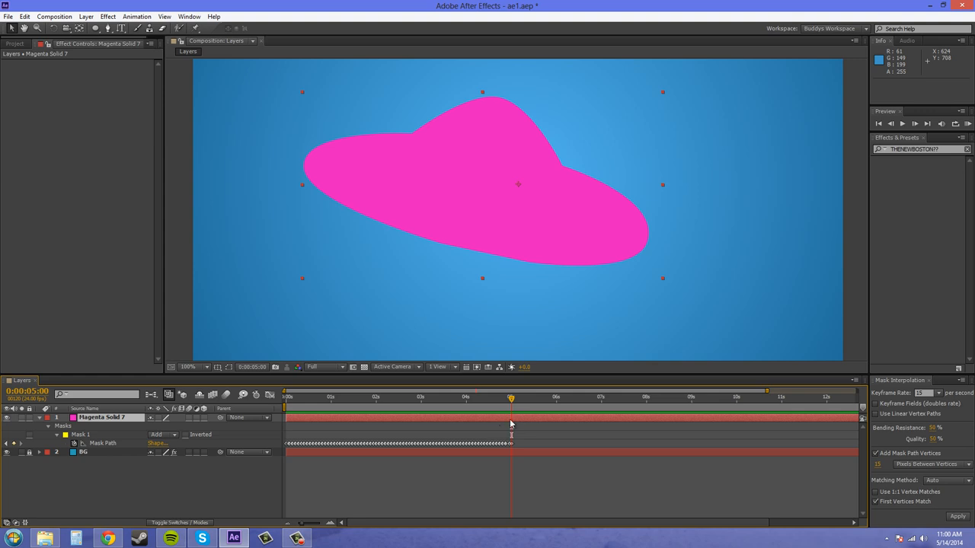